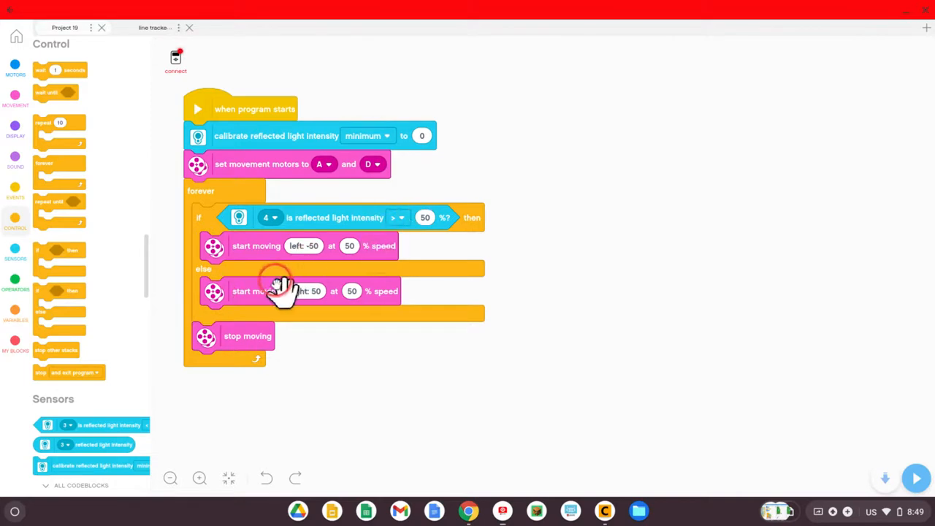
# Pull the if-else steering blocks and stop moving out of the forever loop, then delete the loop
pyautogui.click(301, 290)
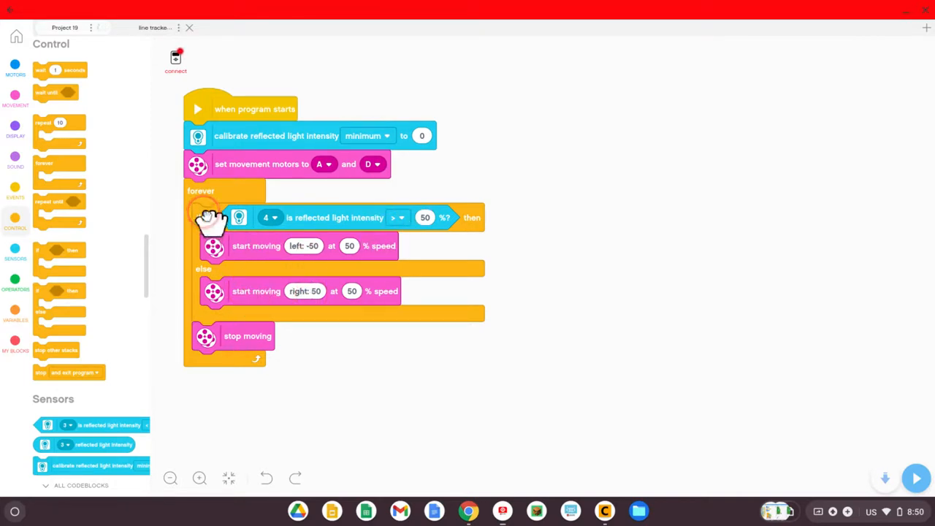
pyautogui.moveTo(212, 216); pyautogui.dragTo(285, 233)
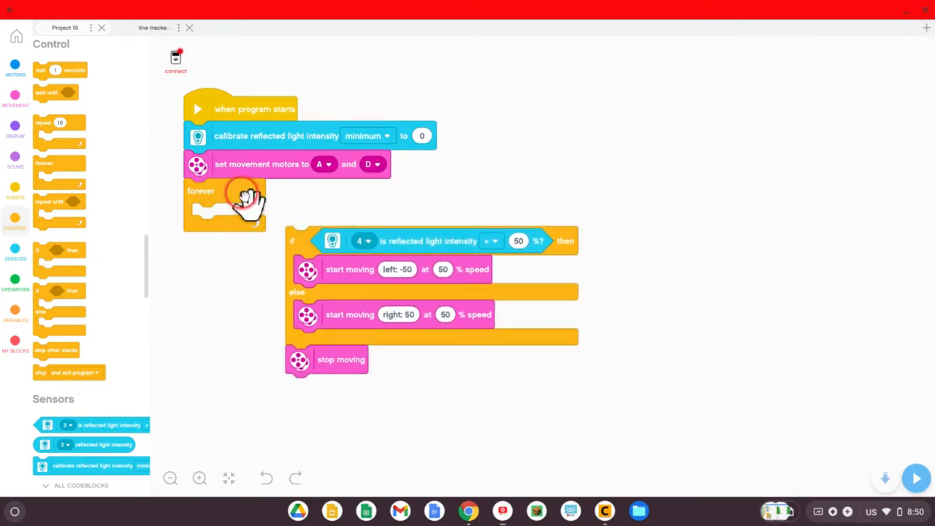
pyautogui.moveTo(224, 204); pyautogui.dragTo(109, 212)
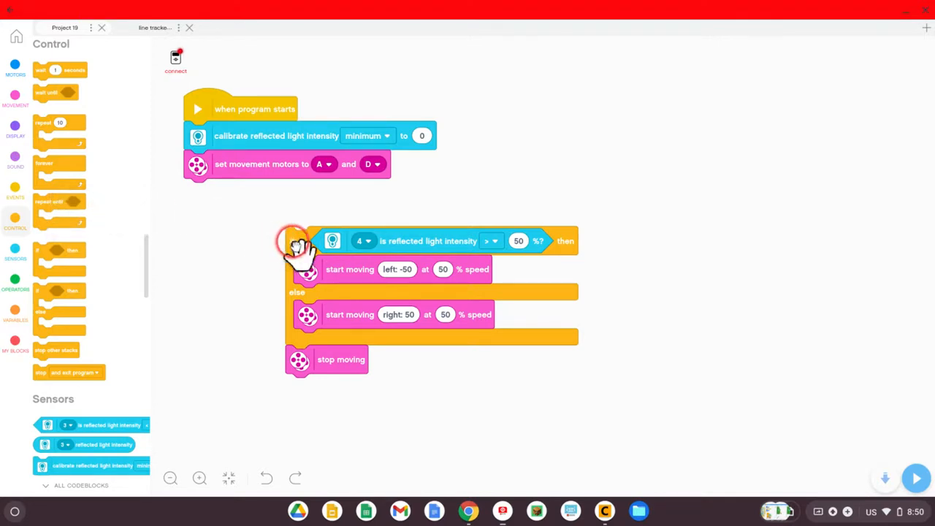
pyautogui.moveTo(70, 208)
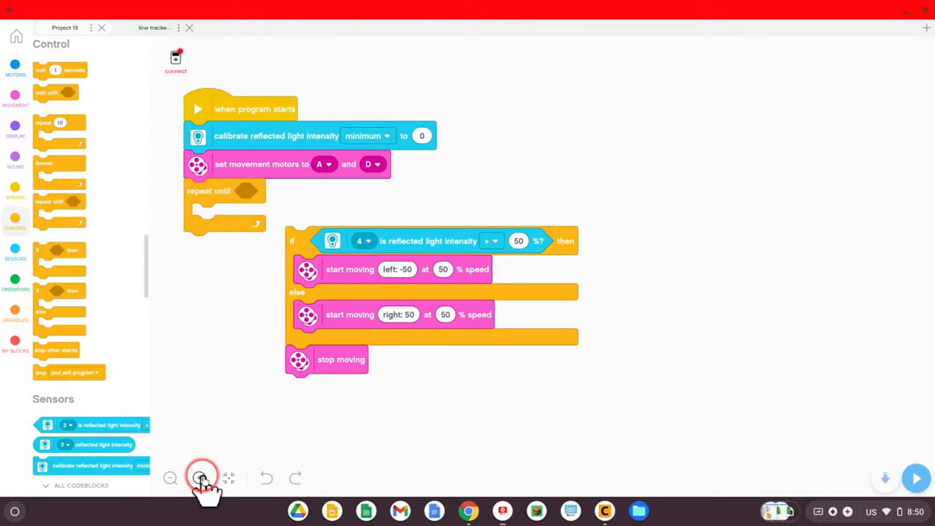
# Nest the if-else steering logic inside a repeat-until loop below set movement motors
pyautogui.click(201, 477)
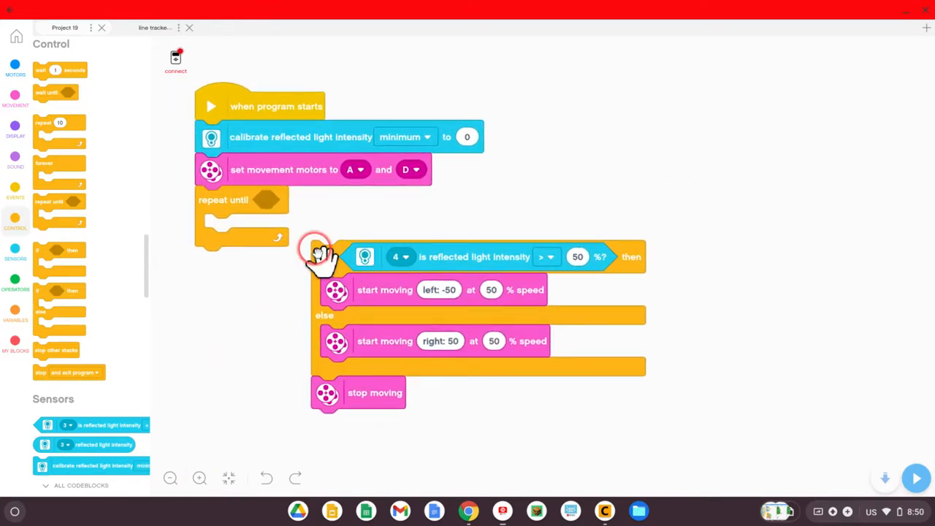
pyautogui.moveTo(314, 256); pyautogui.dragTo(223, 235)
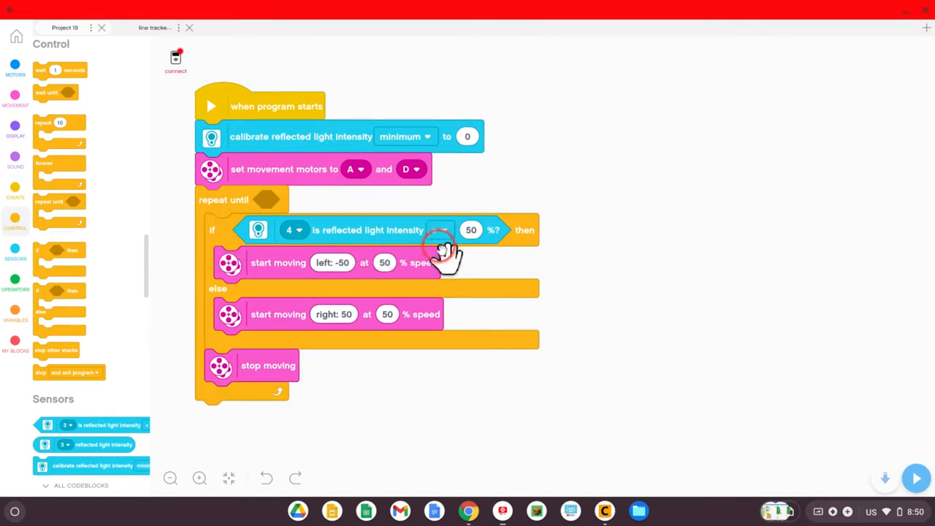
pyautogui.click(441, 229)
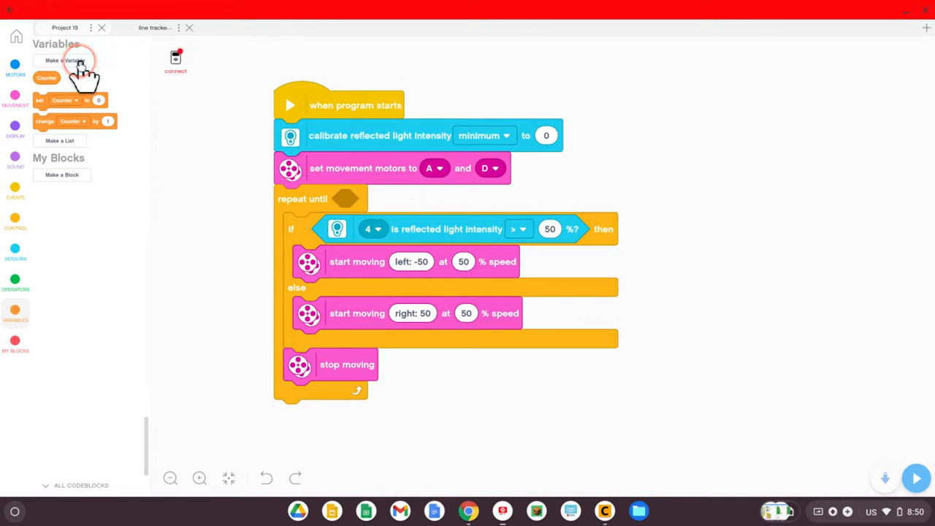
# Try creating a variable named Counter, then dismiss the prompt since Counter already exists
pyautogui.click(65, 60)
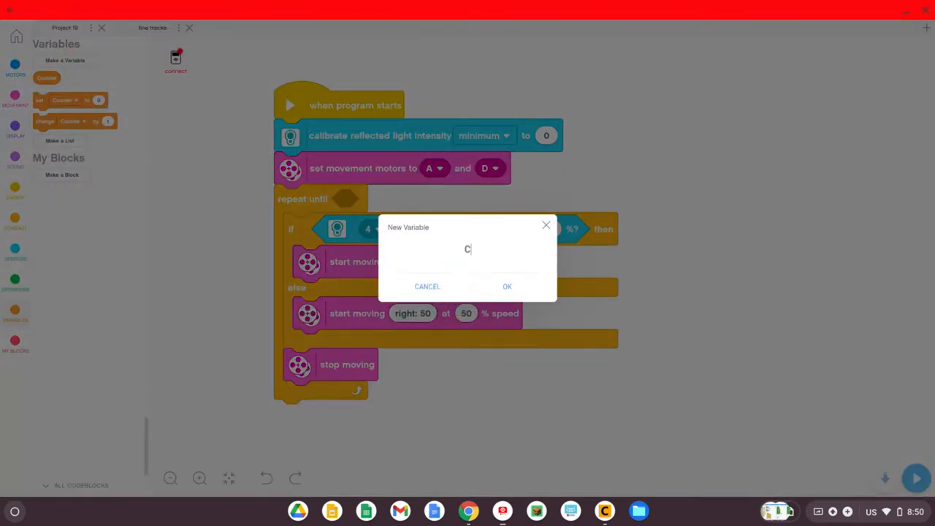
pyautogui.write('ounter')
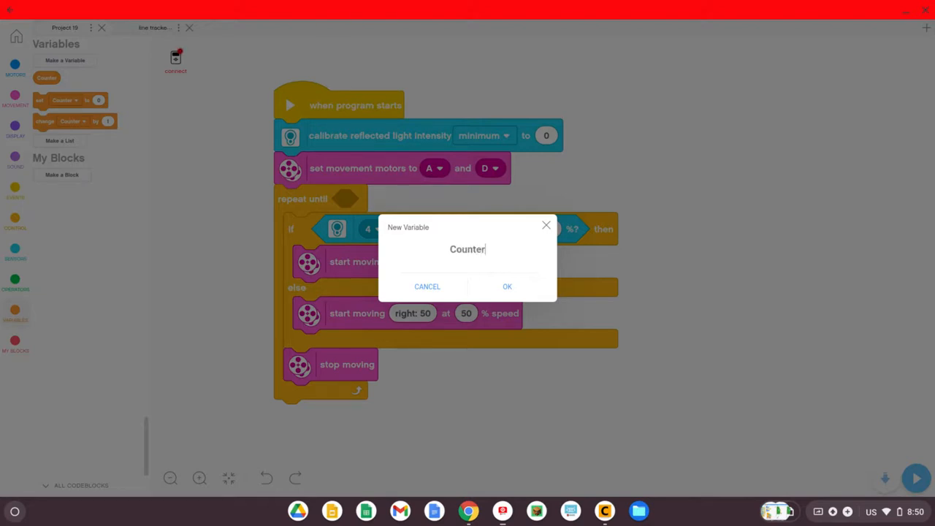
pyautogui.click(428, 287)
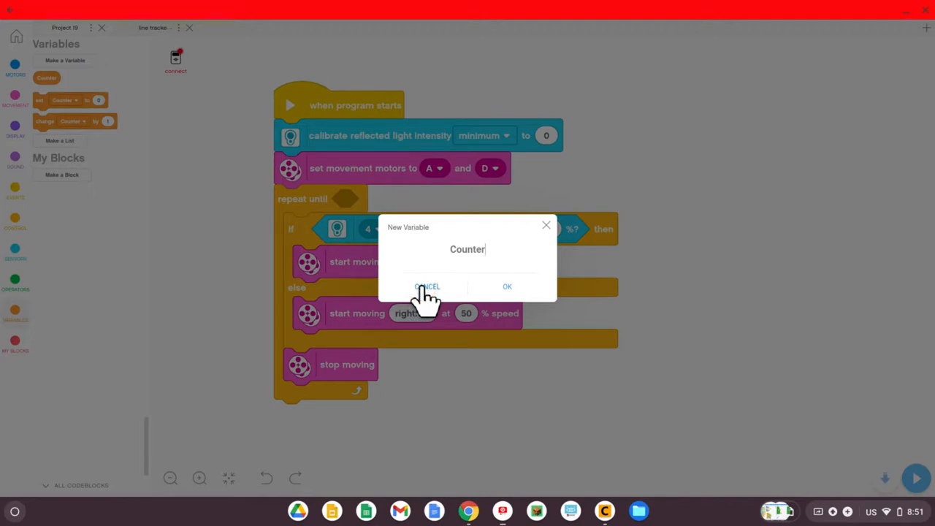
pyautogui.click(426, 286)
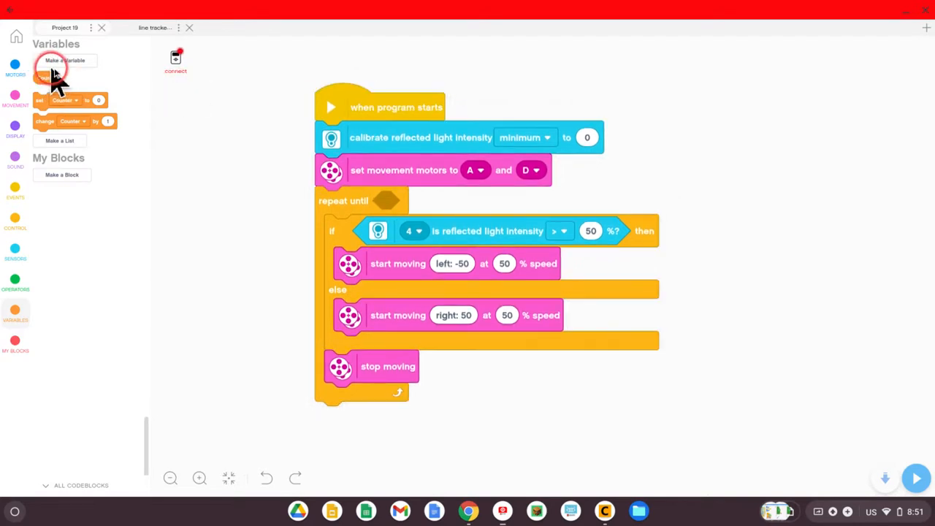
pyautogui.moveTo(146, 70)
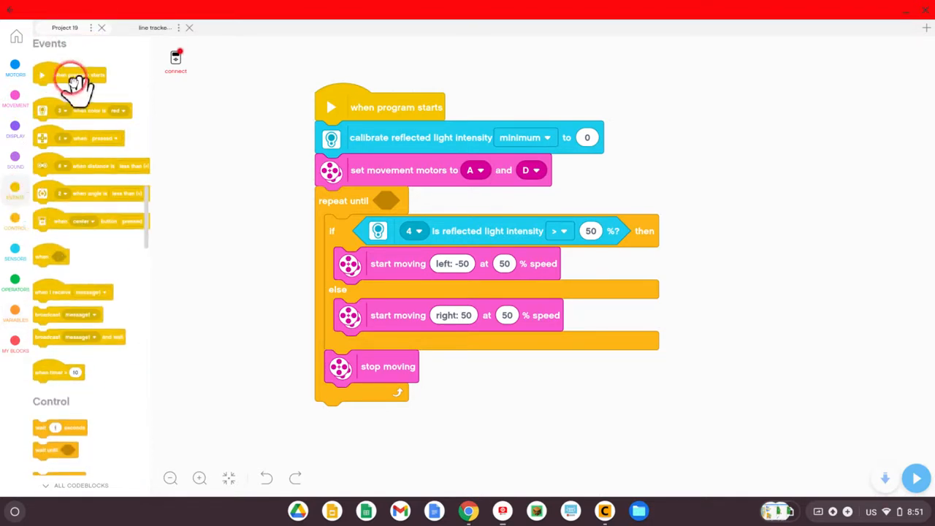
# Add a new when-program-starts stack containing set Counter to 0
pyautogui.moveTo(69, 75); pyautogui.dragTo(358, 109)
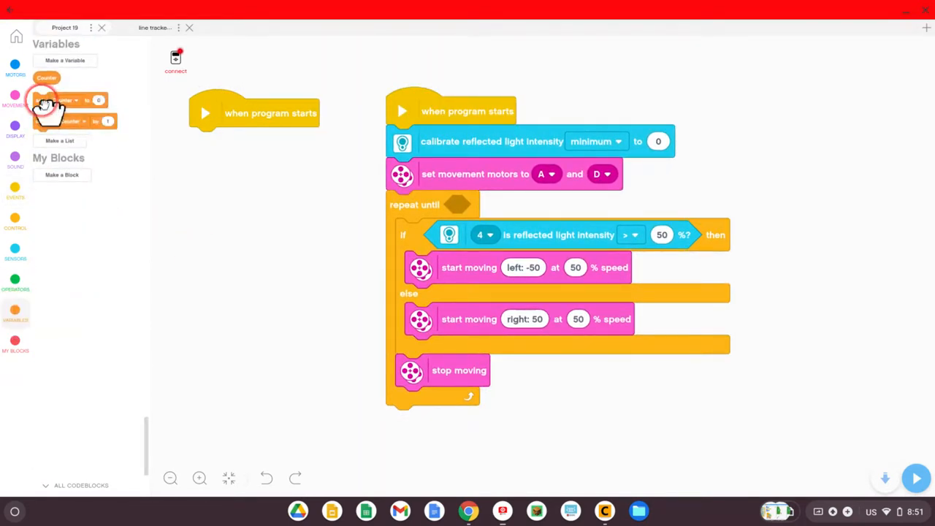
pyautogui.moveTo(66, 100); pyautogui.dragTo(255, 141)
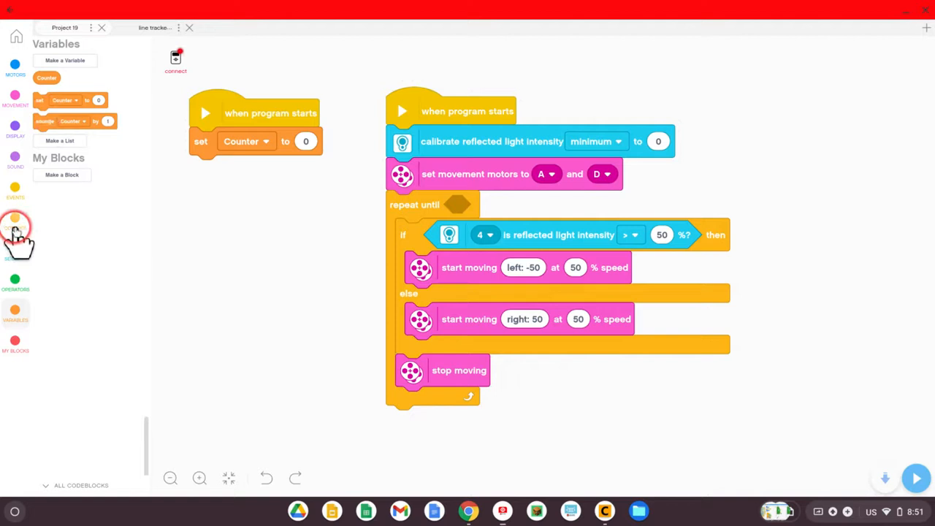
# Add a forever loop with a nested repeat 10 loop under the Counter reset
pyautogui.click(15, 226)
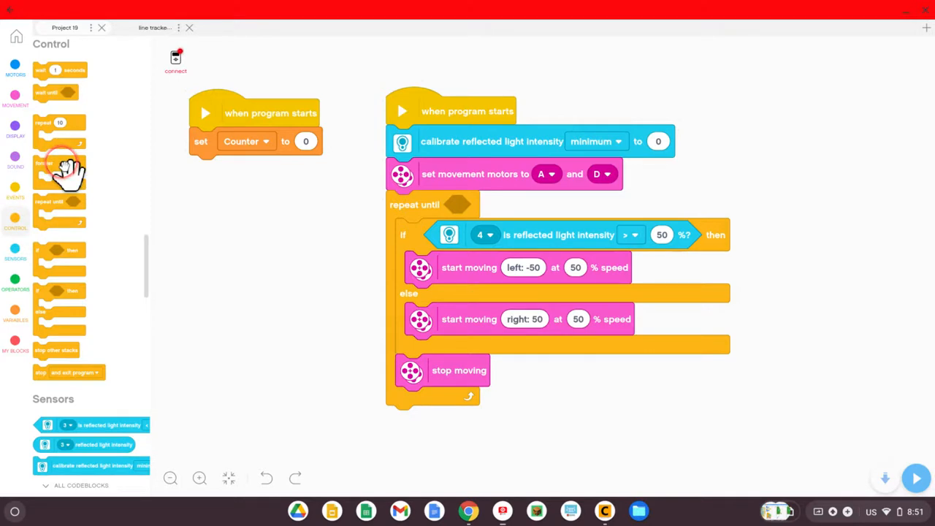
pyautogui.moveTo(60, 165); pyautogui.dragTo(226, 172)
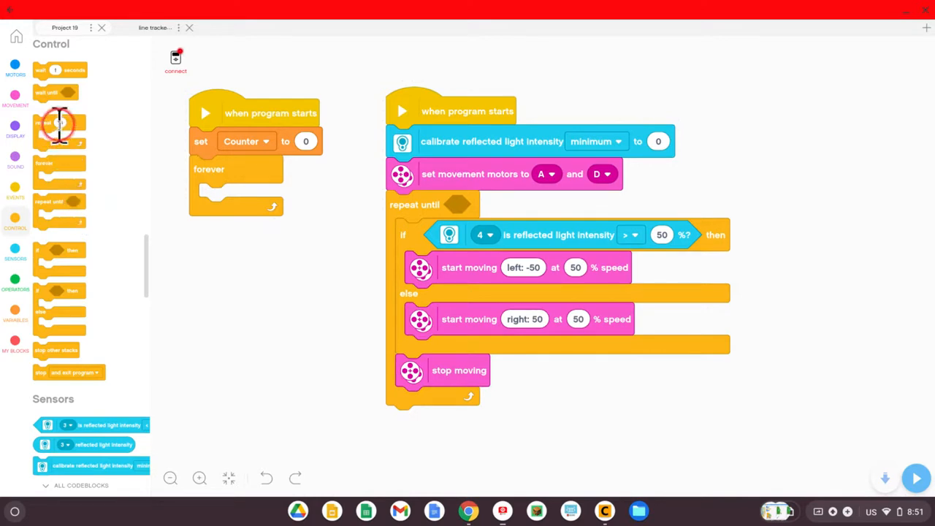
pyautogui.moveTo(60, 123); pyautogui.dragTo(245, 204)
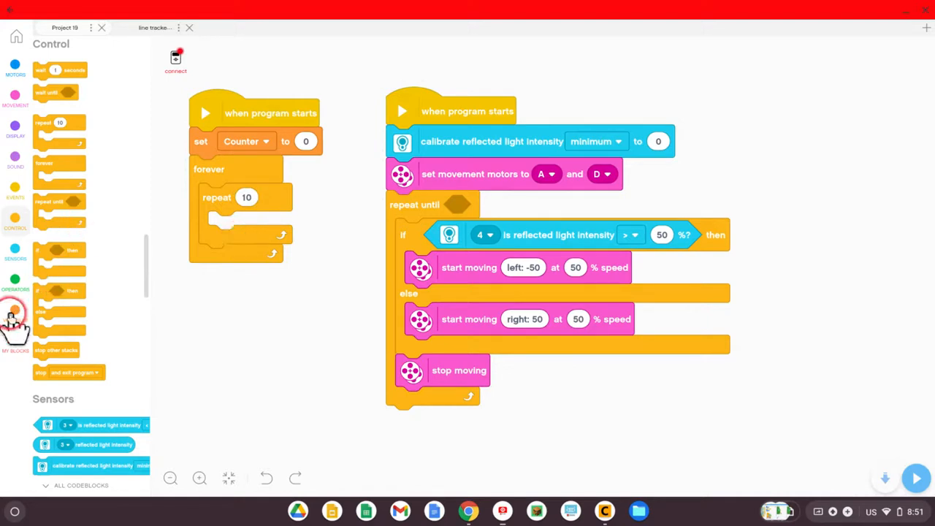
pyautogui.click(15, 309)
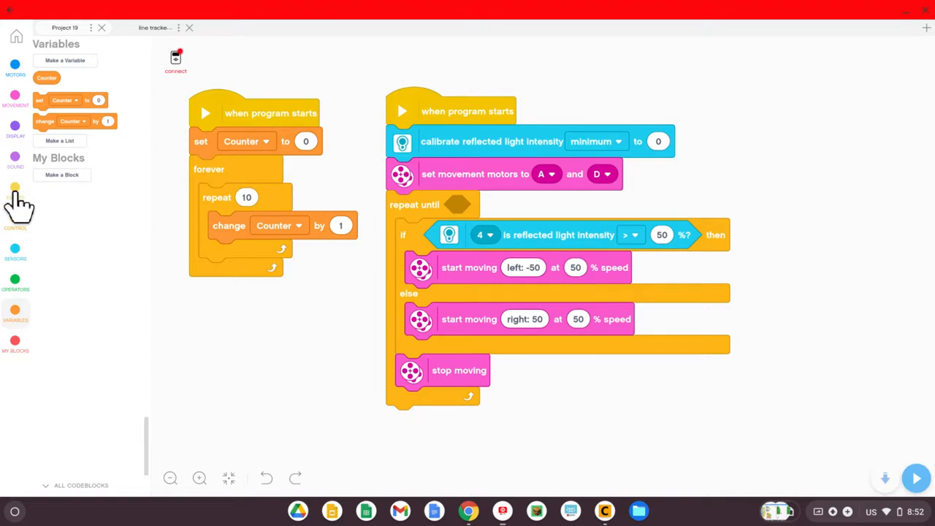
# Insert a wait 1 seconds block after change Counter by 1 in the repeat loop
pyautogui.click(15, 187)
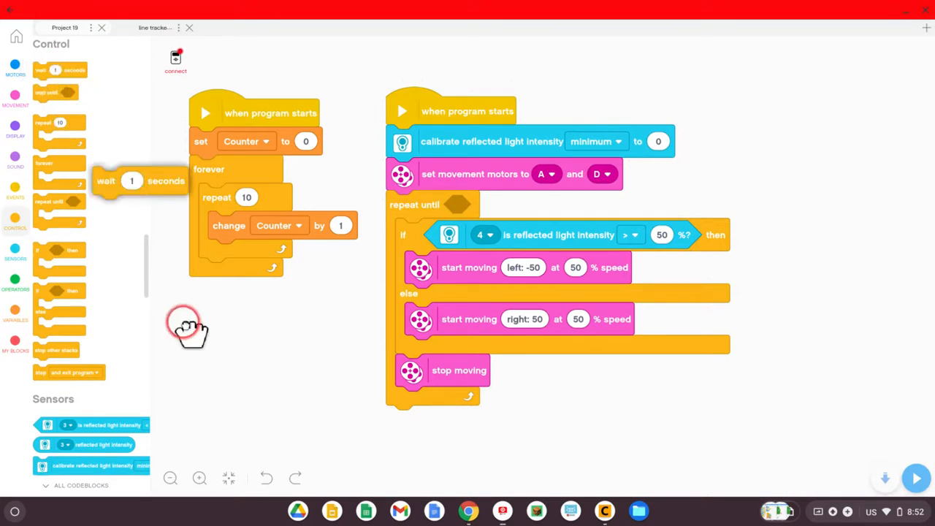
pyautogui.moveTo(139, 180); pyautogui.dragTo(240, 254)
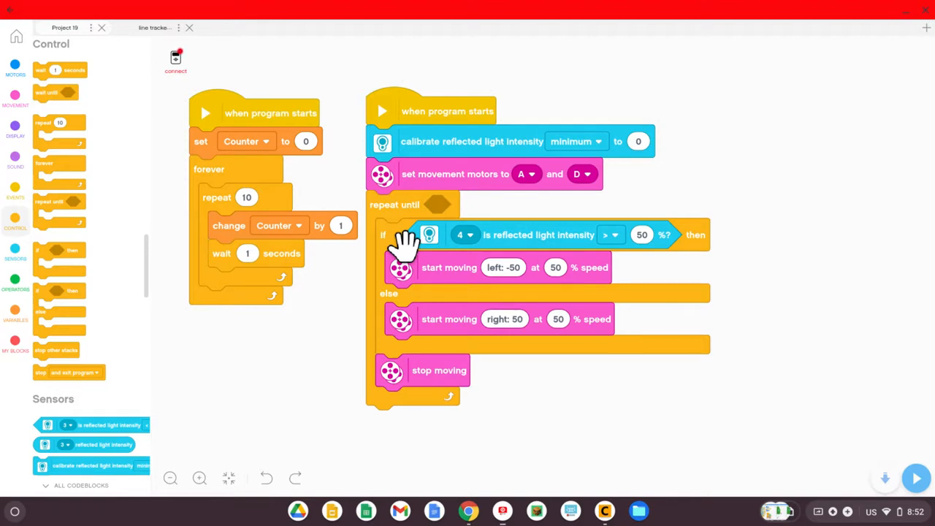
pyautogui.moveTo(109, 281)
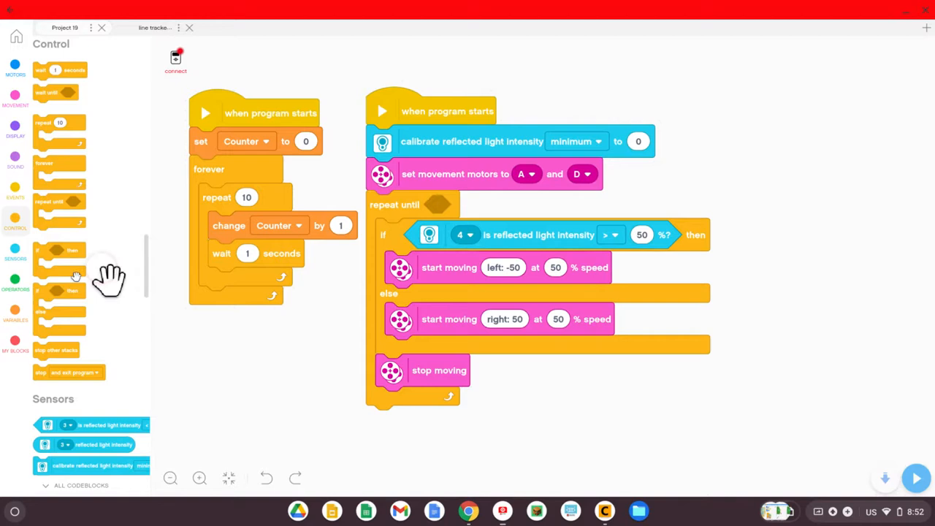
pyautogui.moveTo(405, 273)
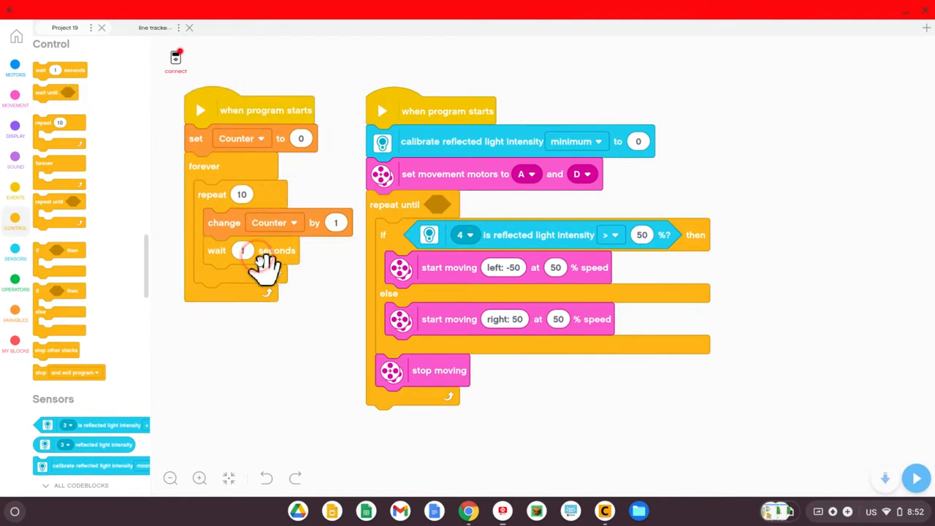
pyautogui.click(15, 288)
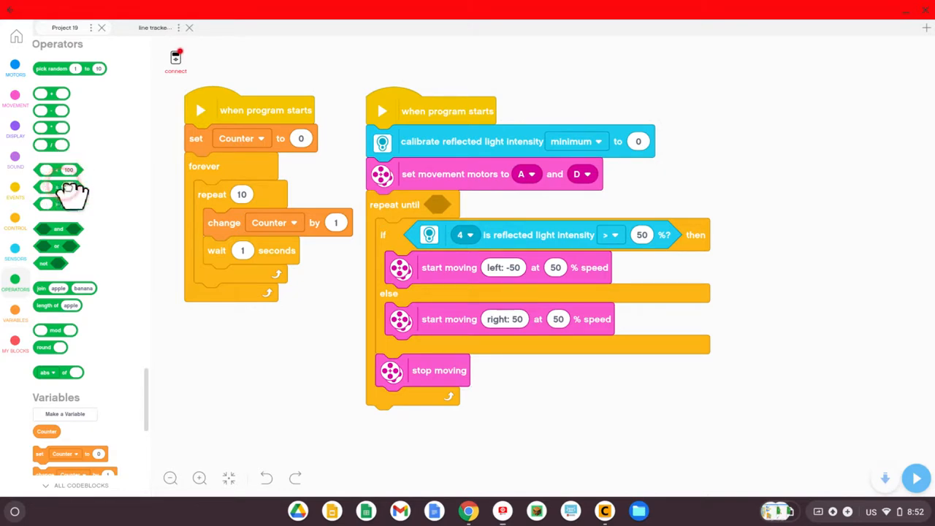
# Set the repeat-until condition to Counter = 10 using an equals comparison
pyautogui.moveTo(66, 190); pyautogui.dragTo(474, 208)
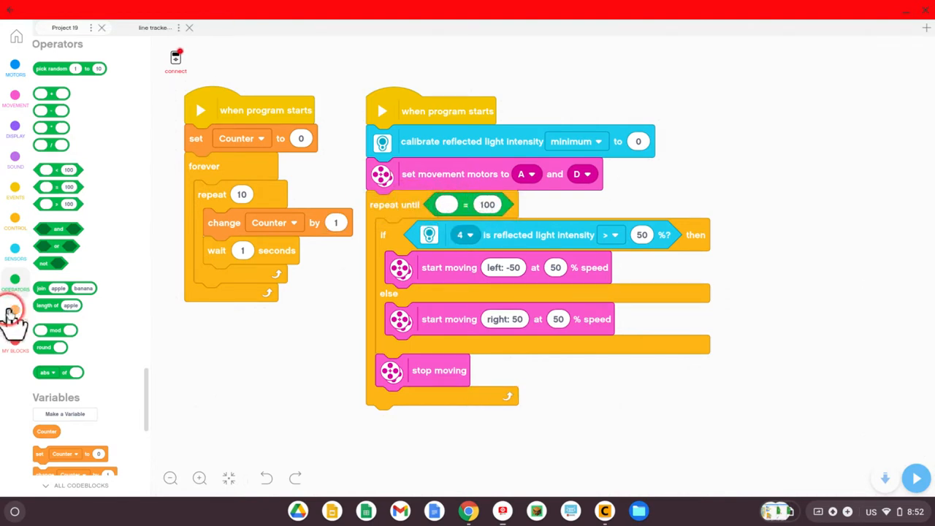
pyautogui.click(15, 309)
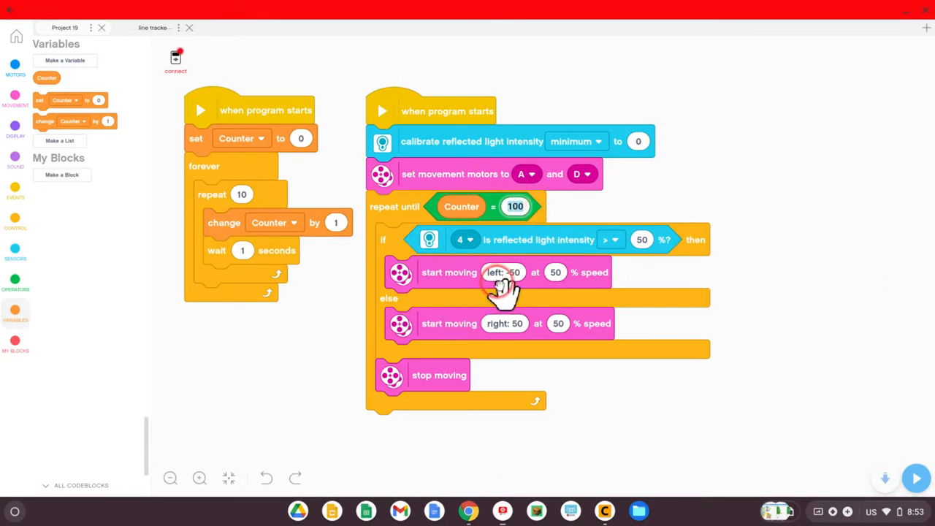
pyautogui.moveTo(540, 248)
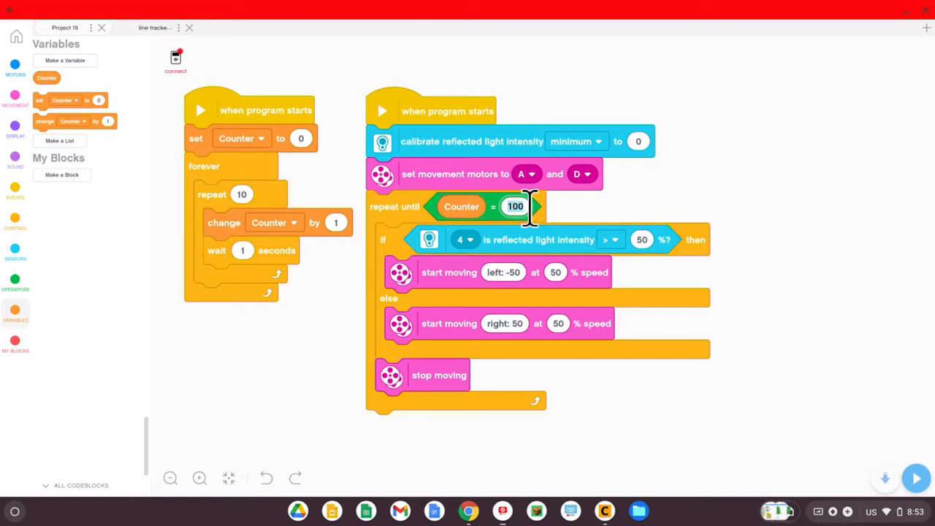
pyautogui.write('10')
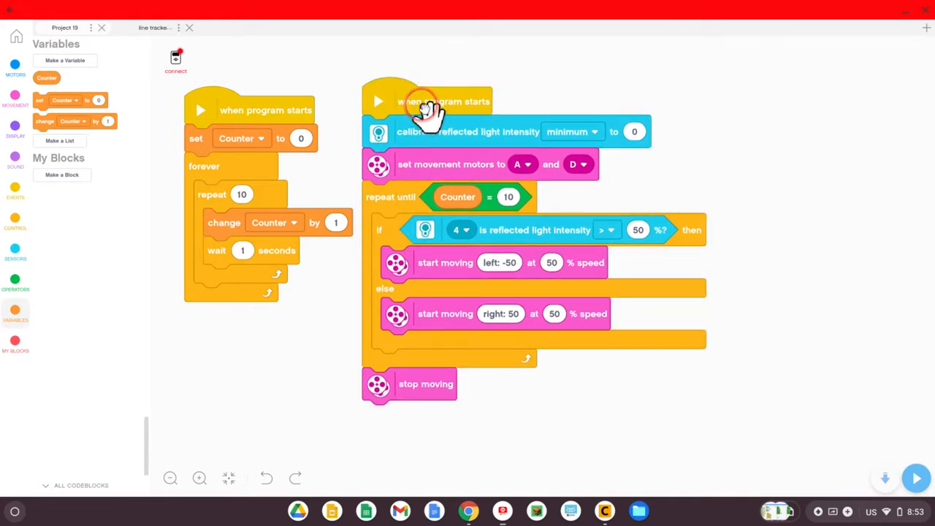
pyautogui.moveTo(378, 203)
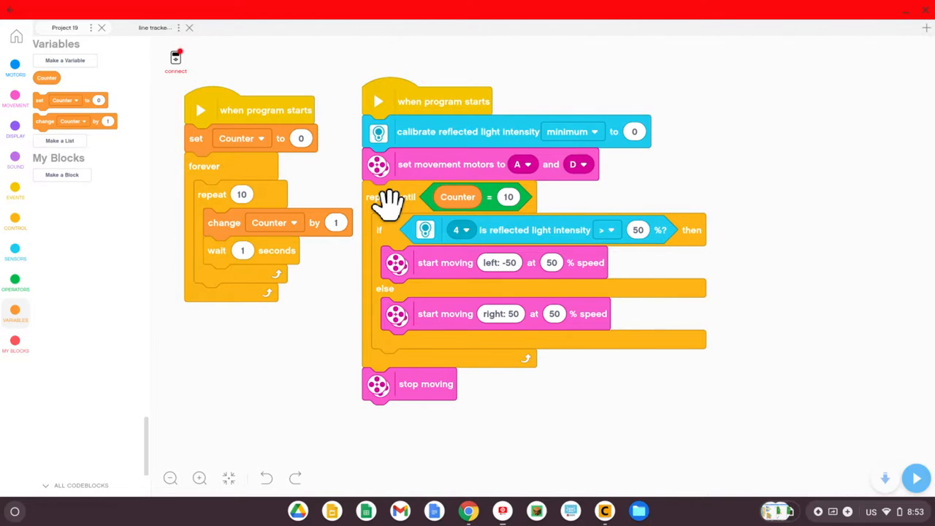
# Duplicate the repeat-until Counter = 10 loop with its stop moving block beside the original
pyautogui.rightClick(376, 197)
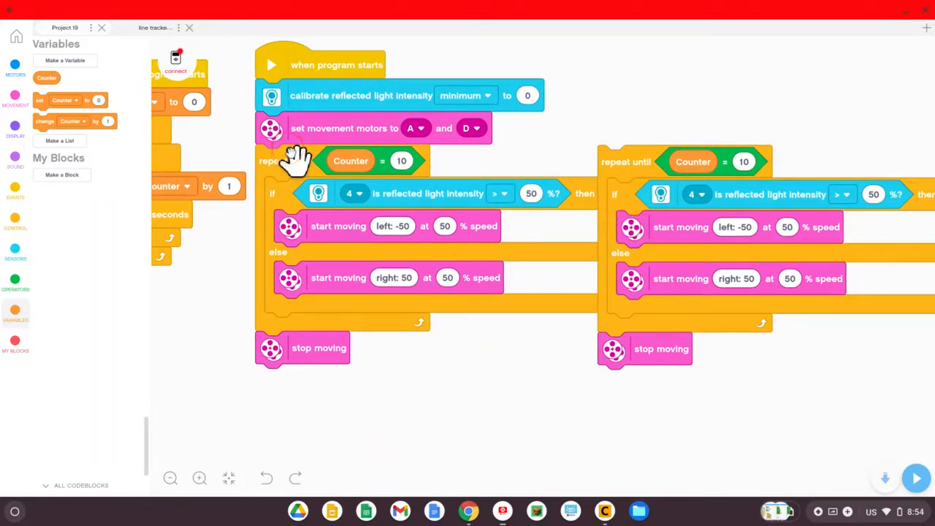
pyautogui.rightClick(293, 160)
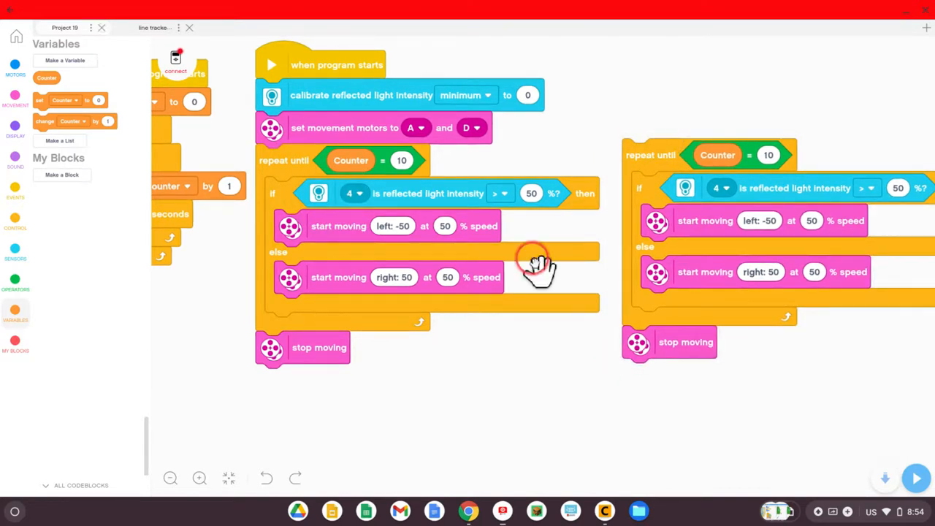
pyautogui.click(170, 477)
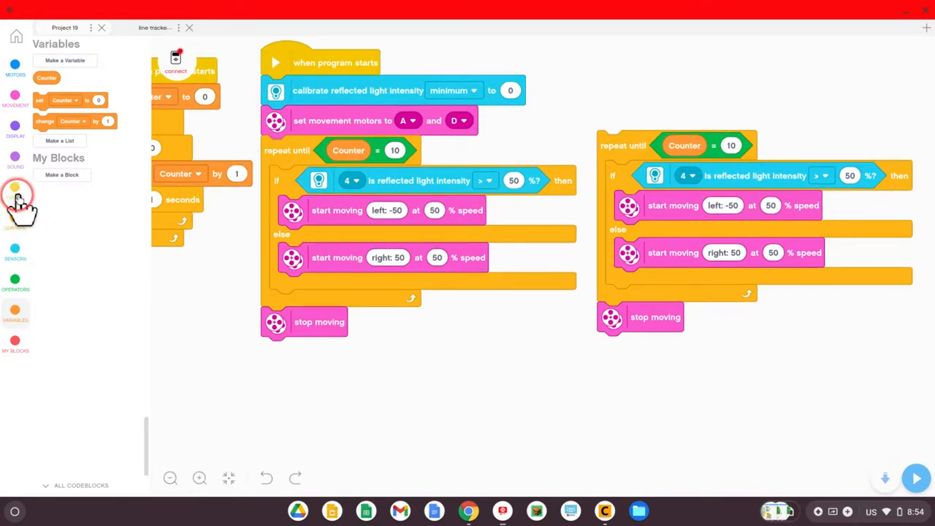
# Attach a when Counter = 40 event block above the copied loop
pyautogui.click(15, 186)
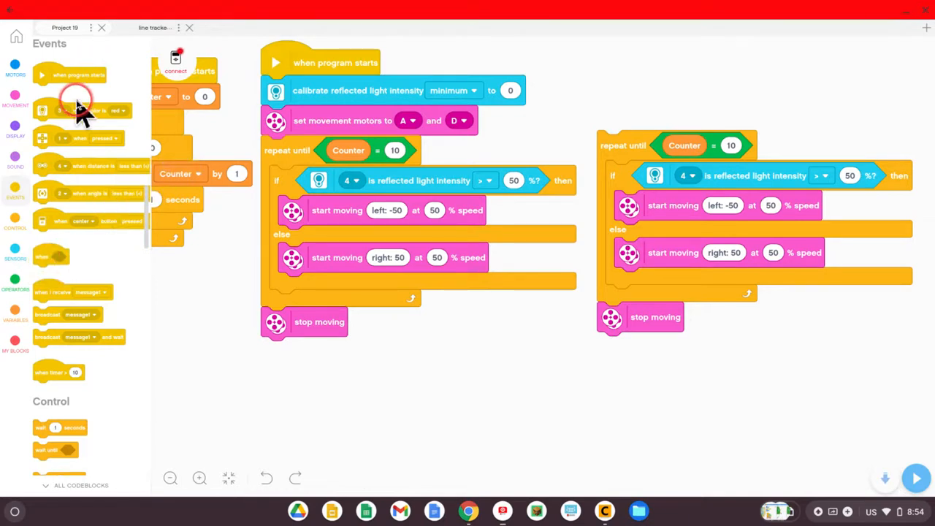
pyautogui.moveTo(65, 270)
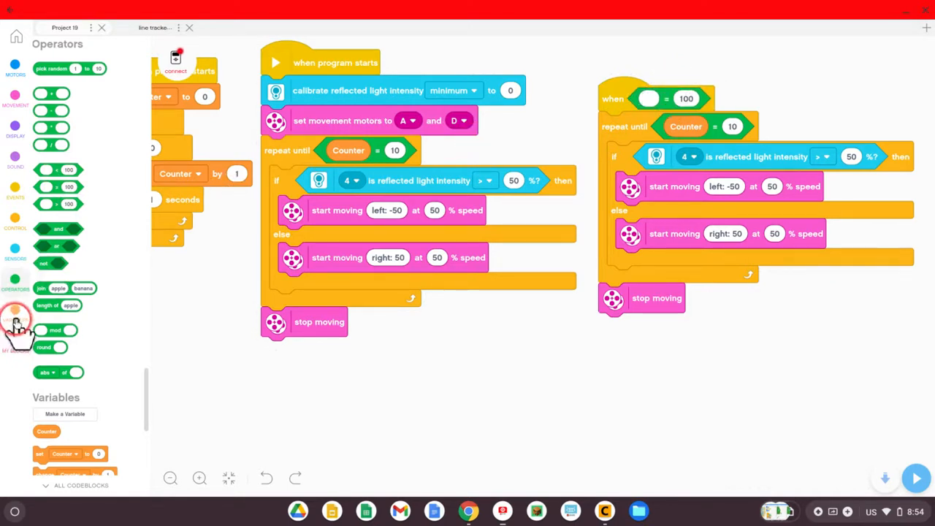
pyautogui.click(15, 314)
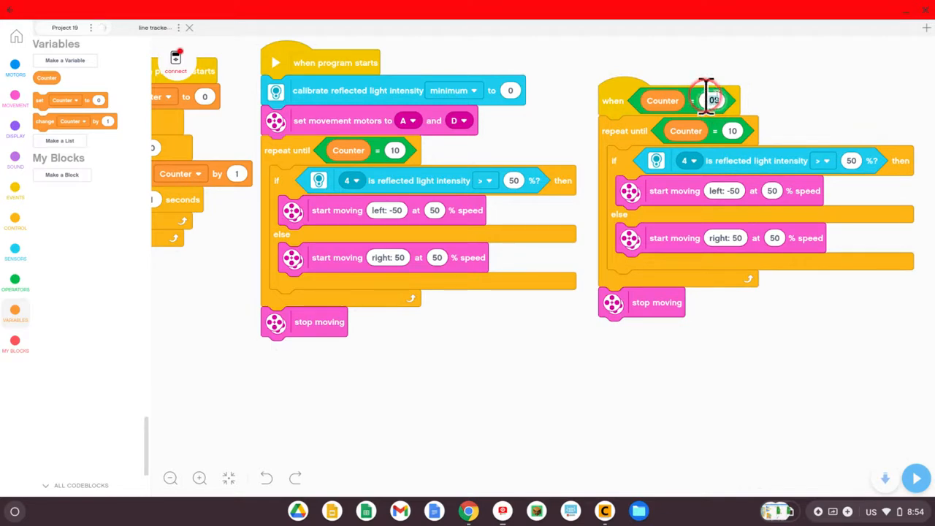
pyautogui.write('40')
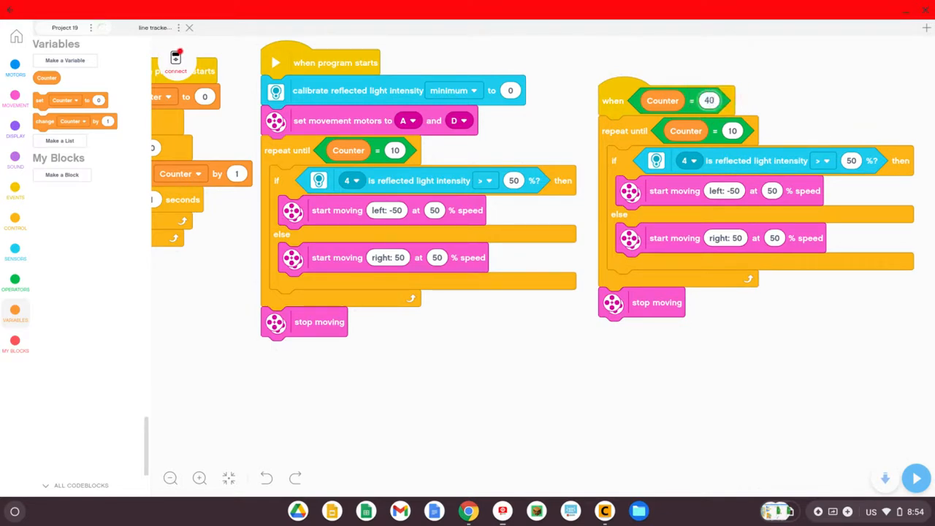
pyautogui.moveTo(712, 241)
pyautogui.write('50')
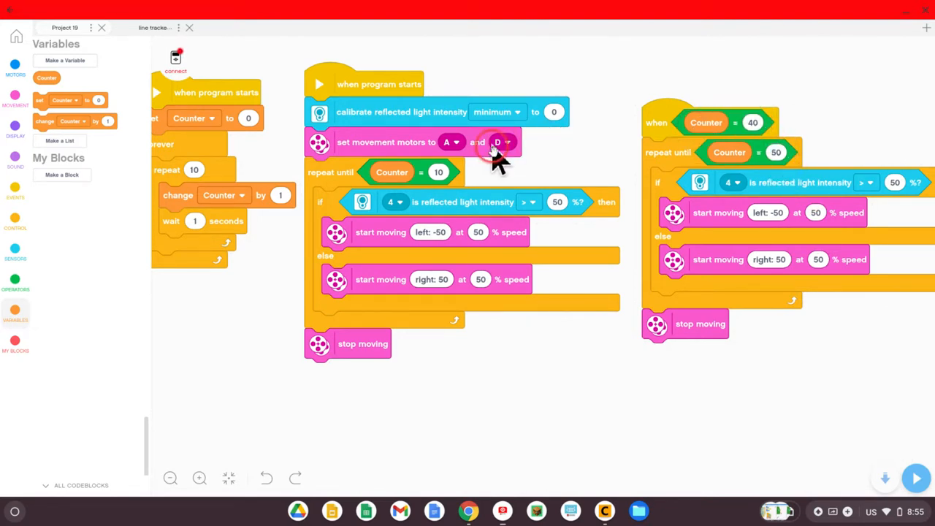
pyautogui.moveTo(741, 157)
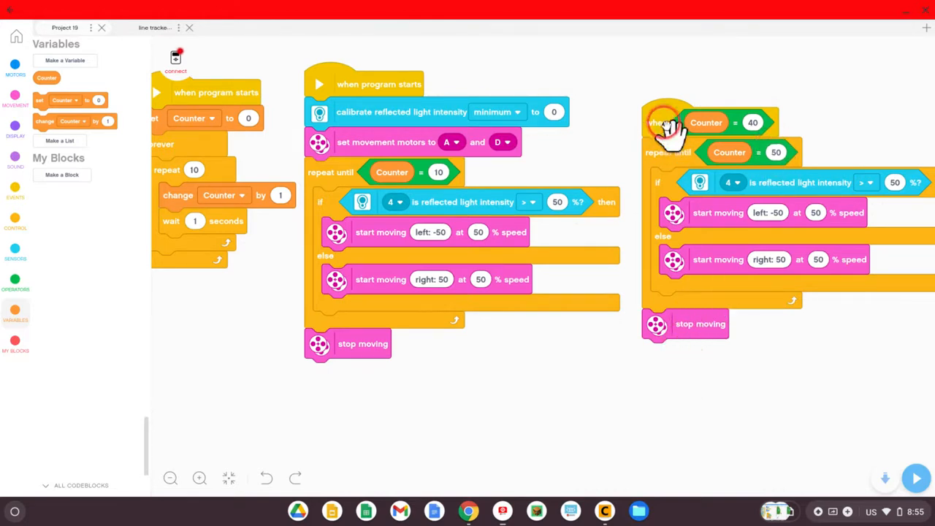
# Duplicate the Counter = 40 stack and set its start value to 80 and stop value to 90
pyautogui.rightClick(669, 122)
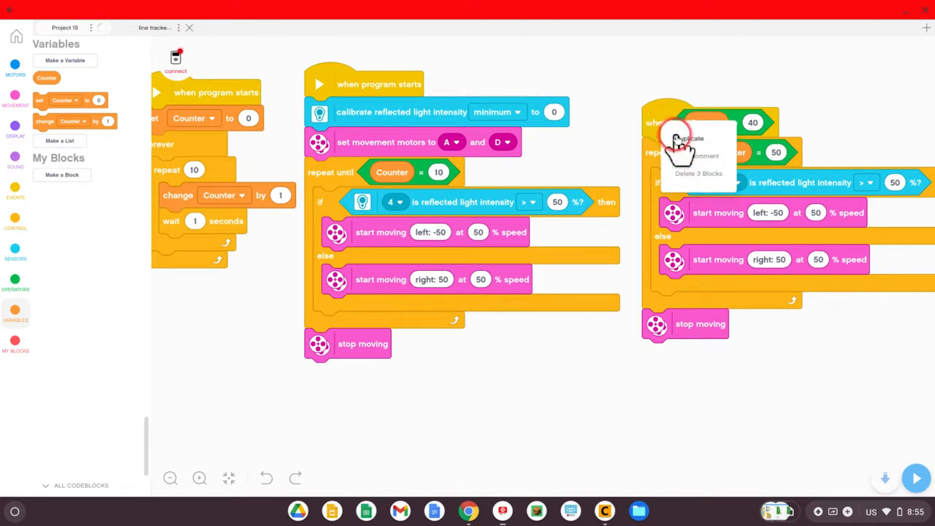
pyautogui.click(688, 138)
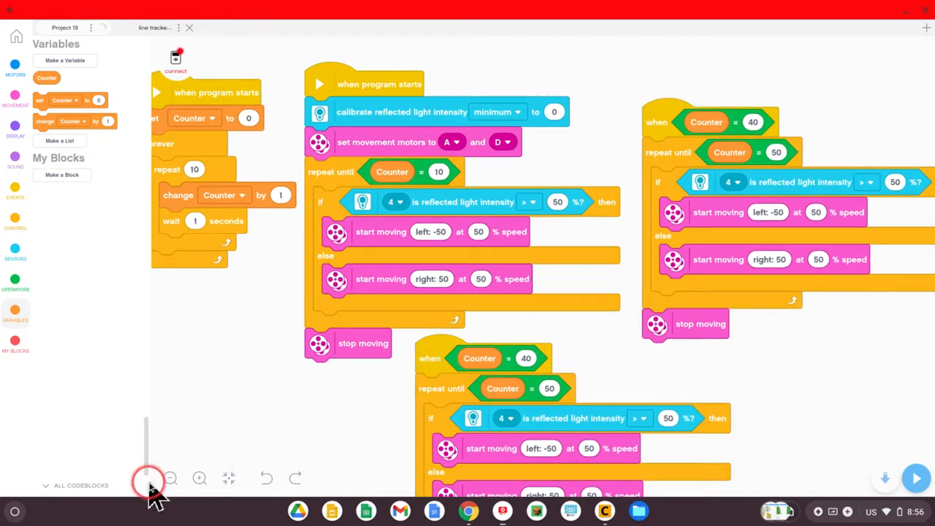
pyautogui.click(169, 477)
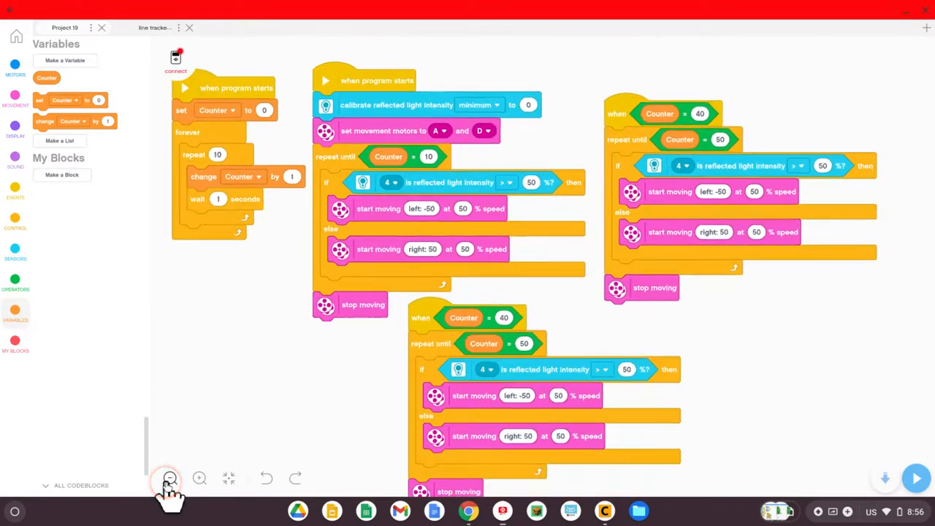
pyautogui.click(169, 478)
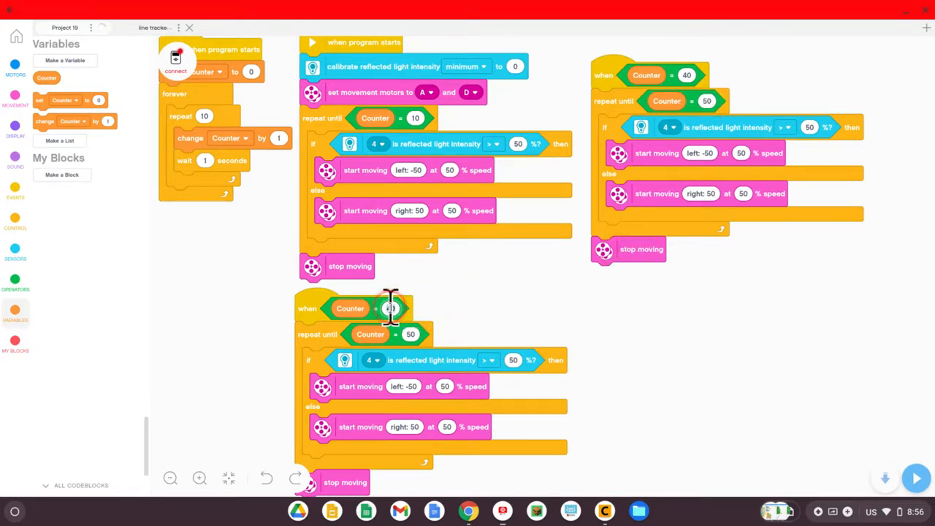
pyautogui.write('80')
pyautogui.click(410, 334)
pyautogui.write('9')
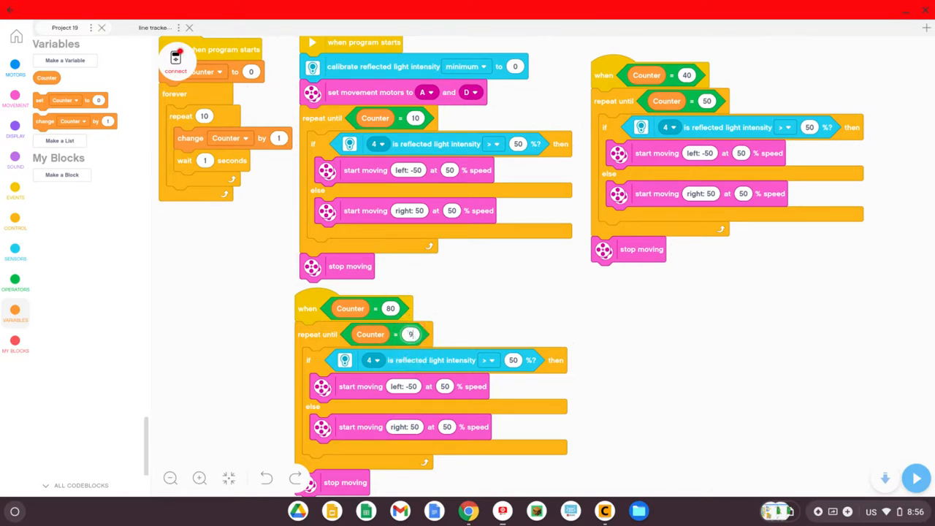
pyautogui.click(409, 333)
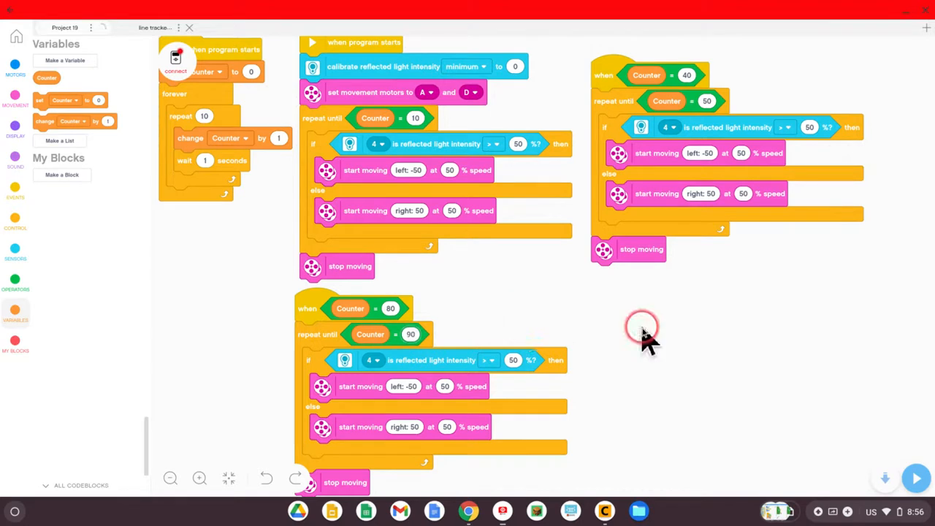
# Duplicate the Counter = 80 stack into one starting at Counter 120 and looping until 130
pyautogui.rightClick(306, 309)
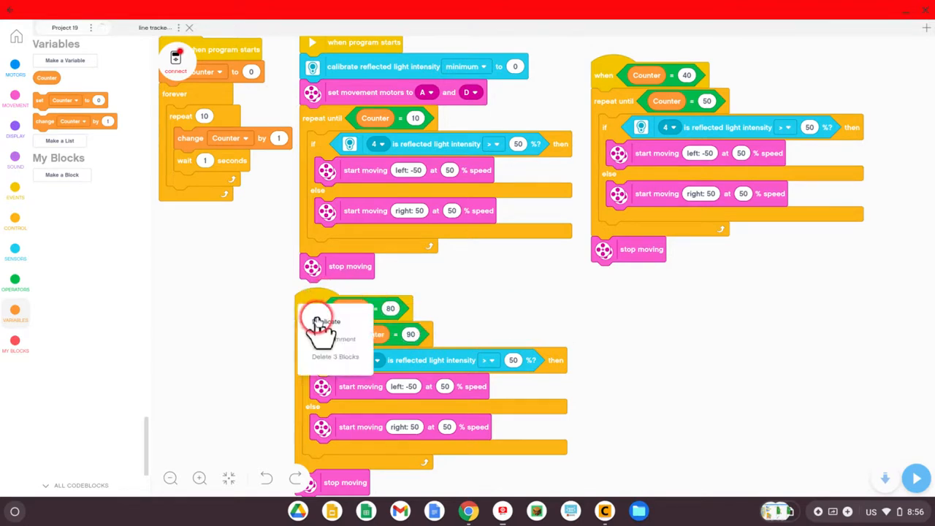
pyautogui.click(330, 321)
pyautogui.write('120')
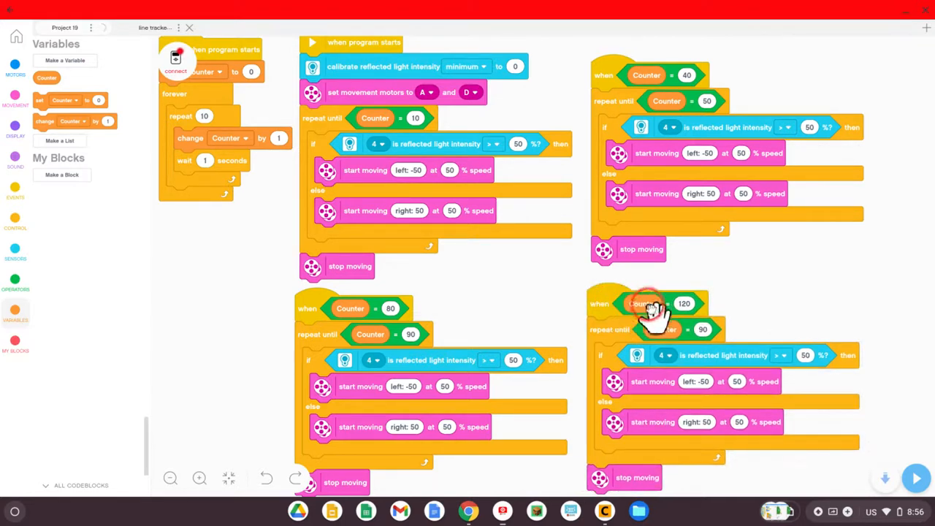
pyautogui.moveTo(770, 333)
pyautogui.write('130')
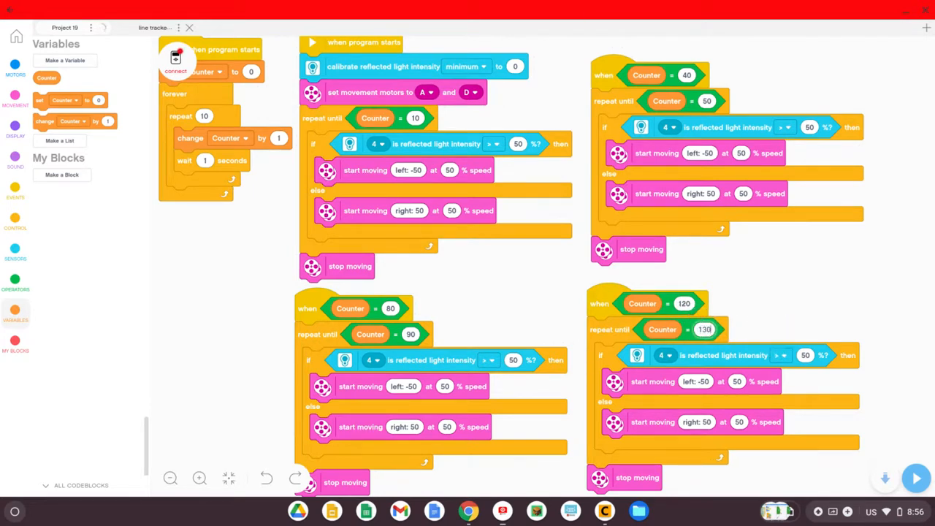
pyautogui.moveTo(705, 336)
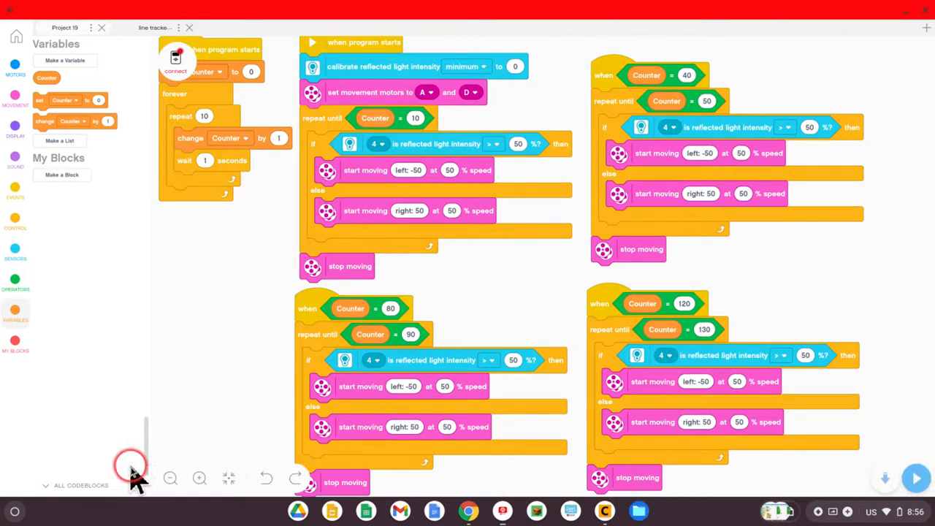
pyautogui.click(171, 478)
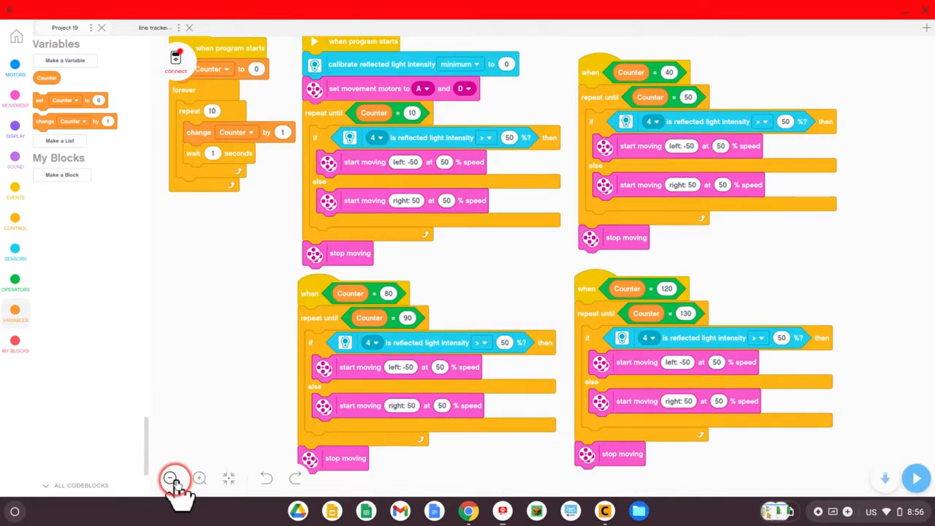
pyautogui.click(174, 478)
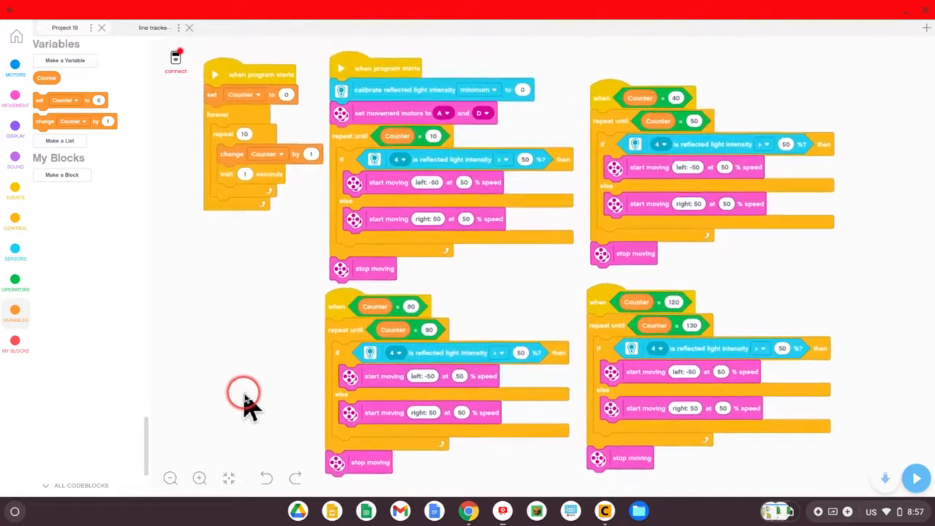